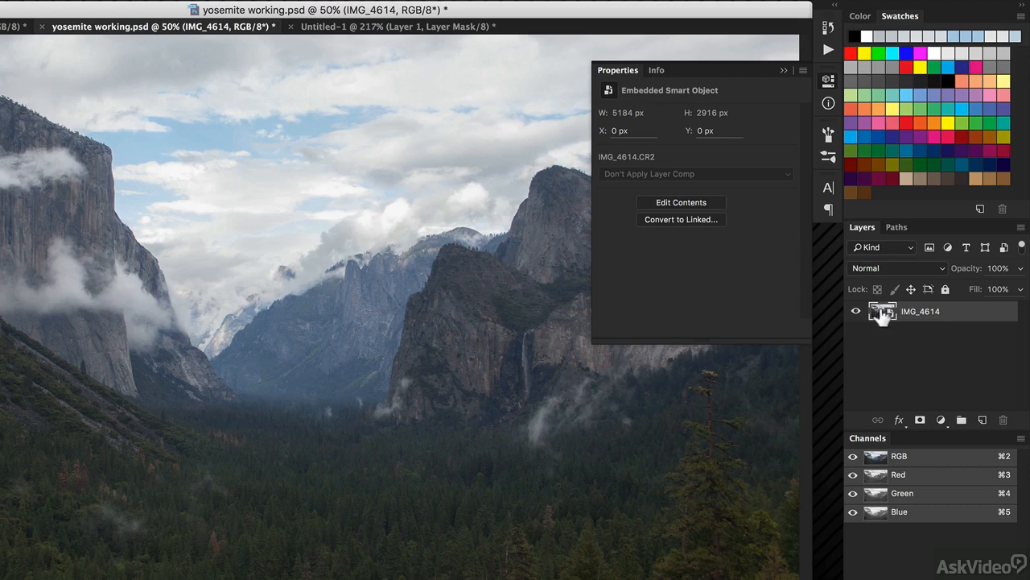
mouse_move(877, 312)
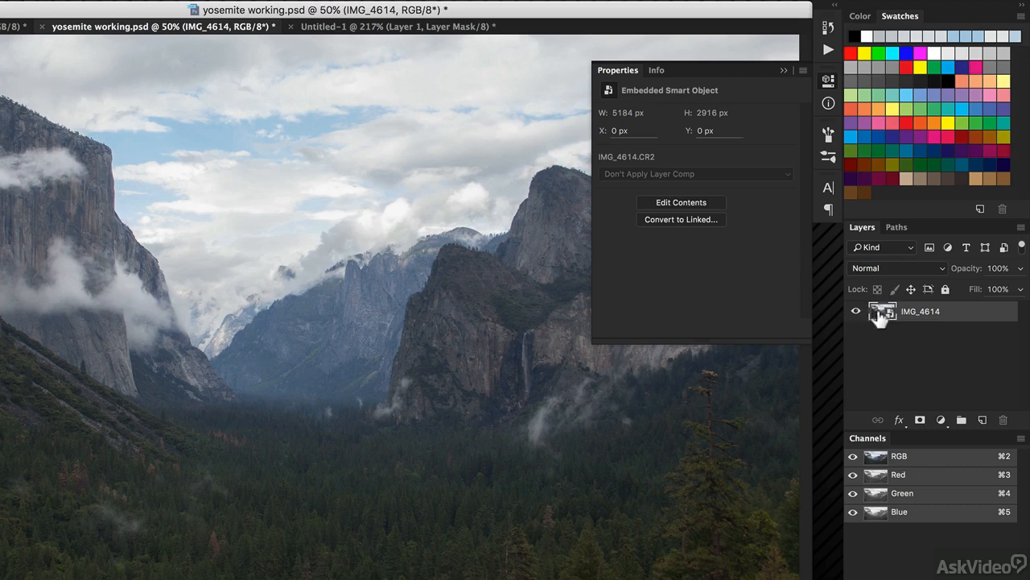
mouse_move(882, 312)
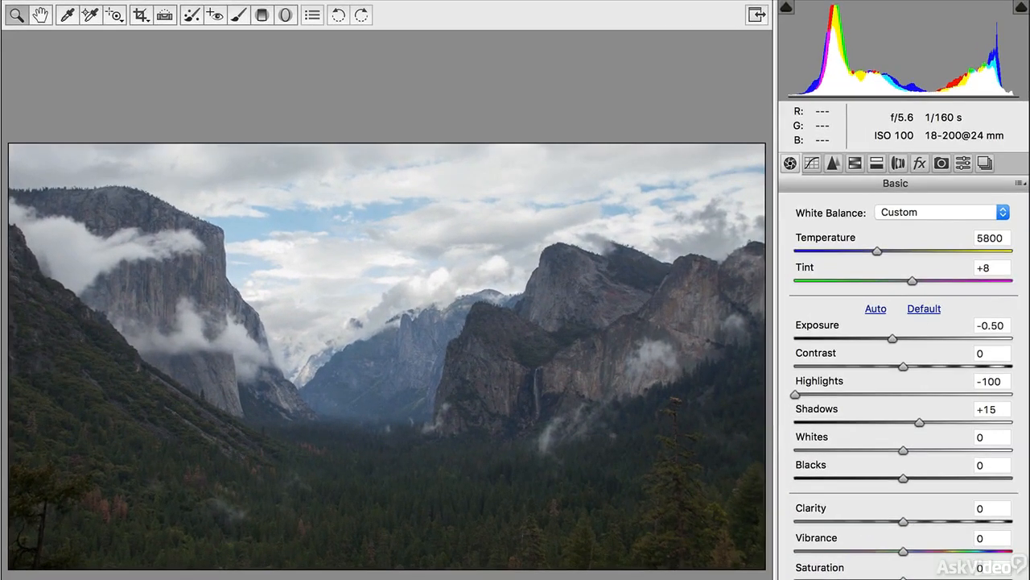
mouse_move(954, 364)
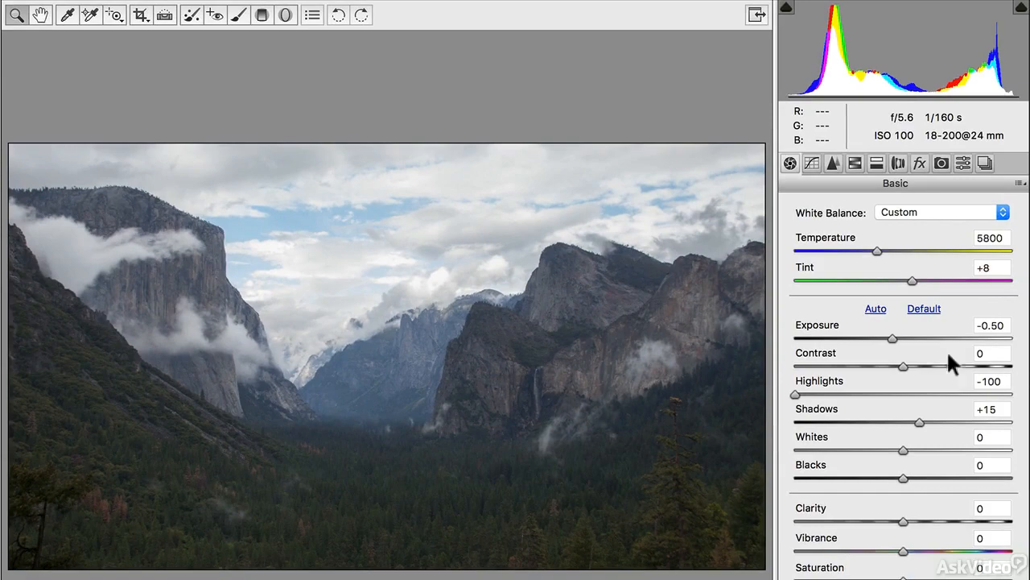
Set the IMG_4614 raw photo's exposure to -0.95 in Camera Raw and apply it
left_click_drag(892, 338, 872, 338)
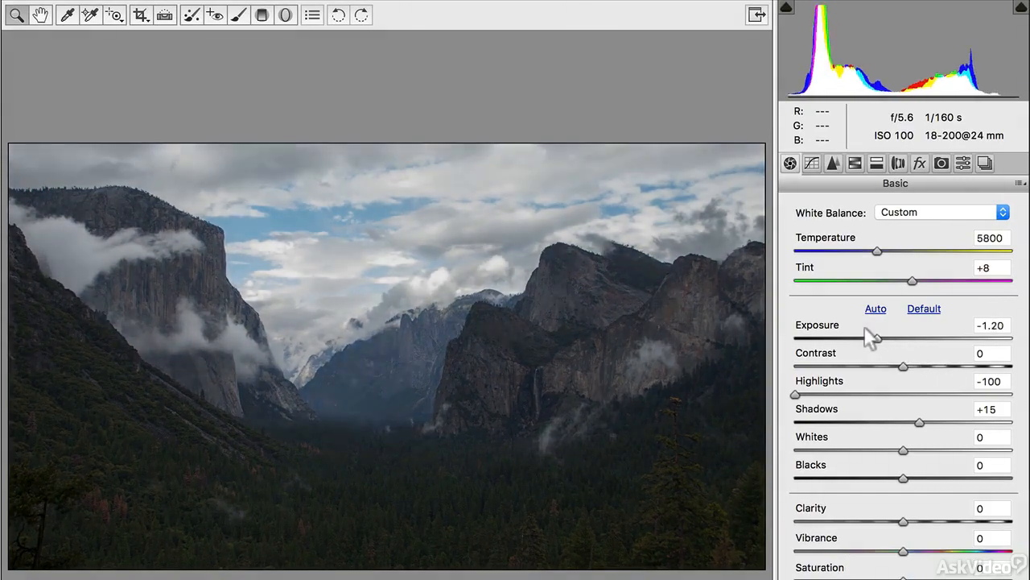
left_click_drag(862, 325, 877, 325)
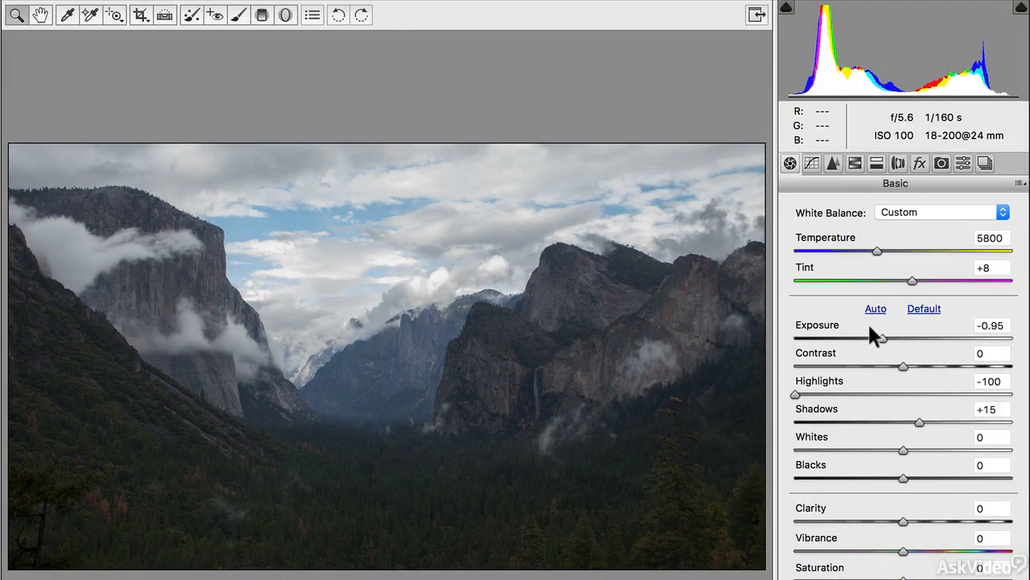
left_click(992, 325)
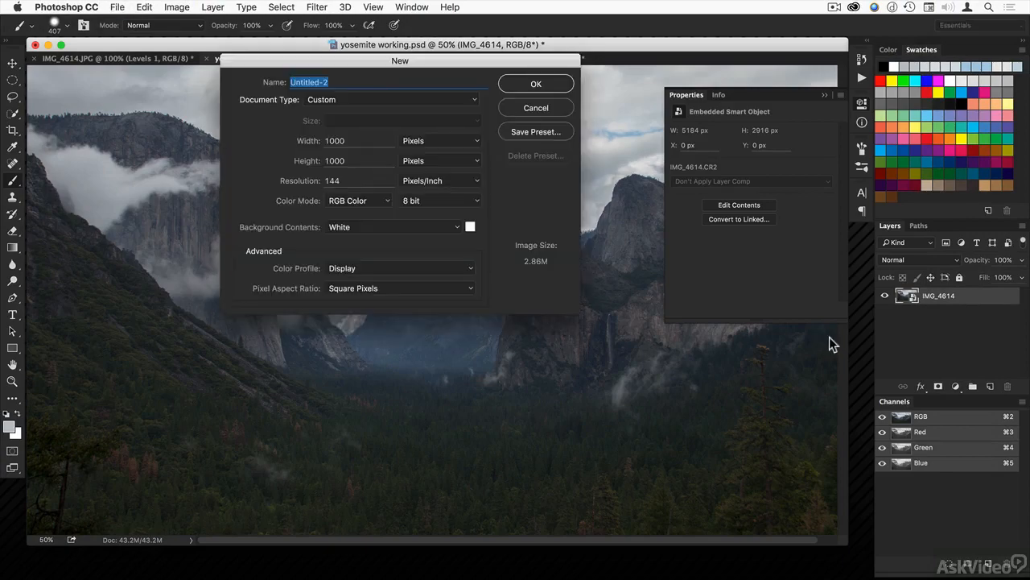
Create the 1000x1000 px document and select the painted Layer 1 together with Layer 2
left_click(535, 84)
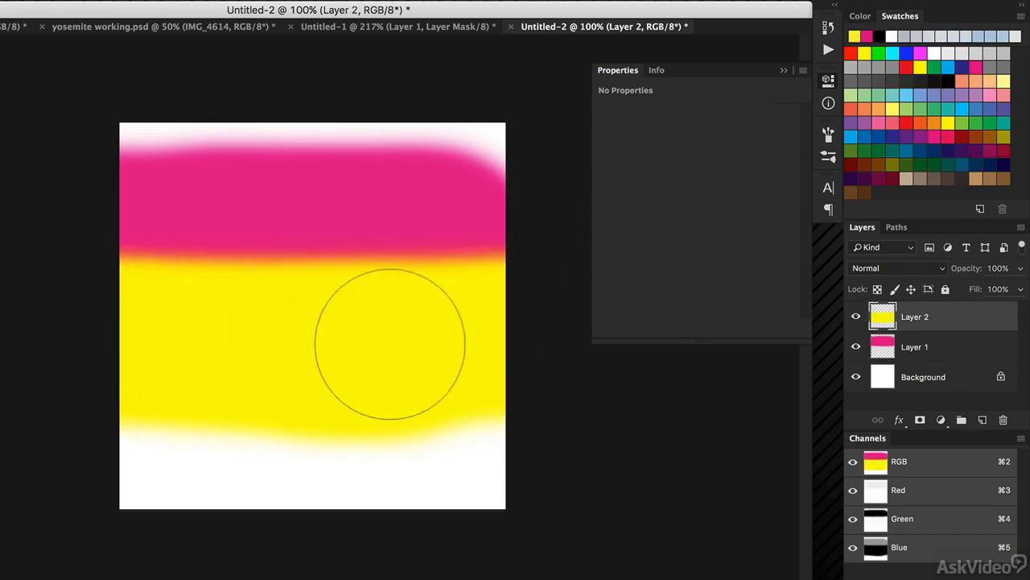
left_click(915, 346)
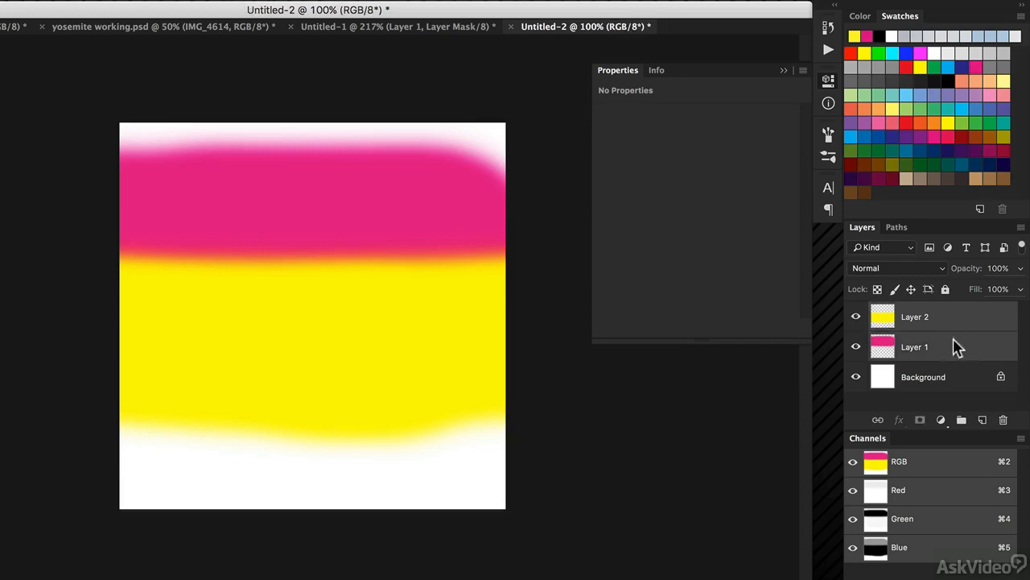
mouse_move(964, 313)
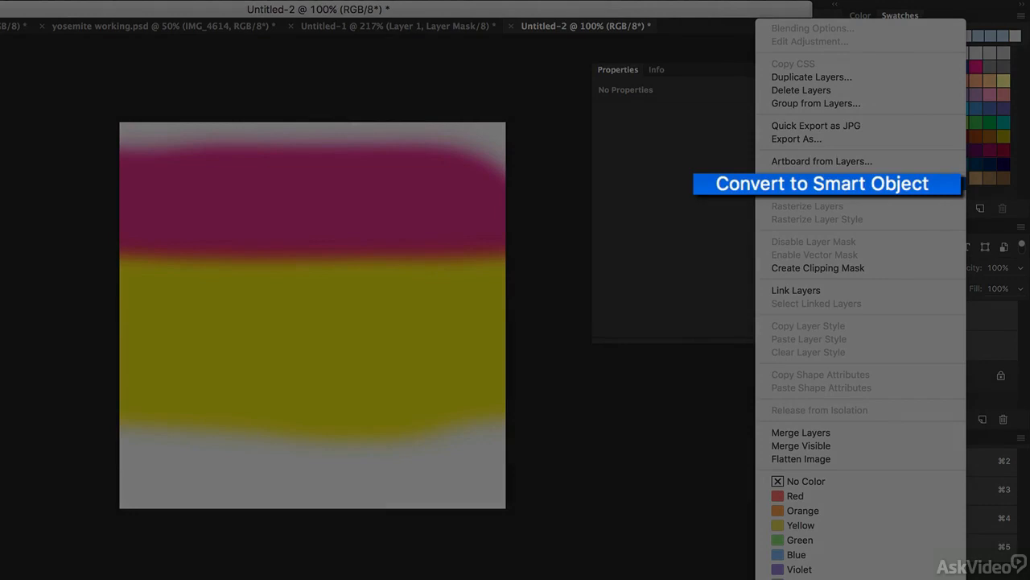
Convert the selected pink and yellow layers into one smart object
left_click(820, 183)
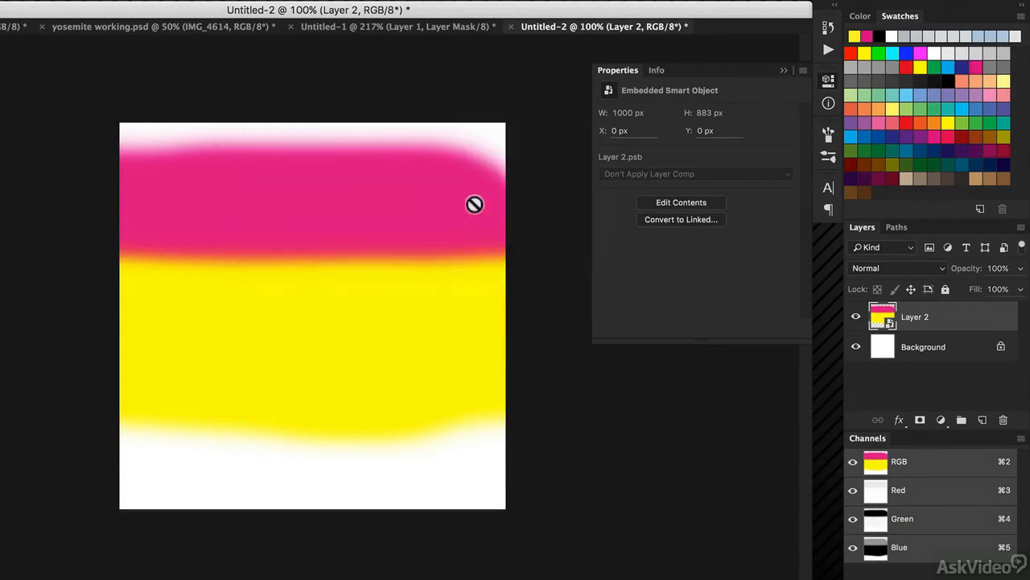
mouse_move(288, 208)
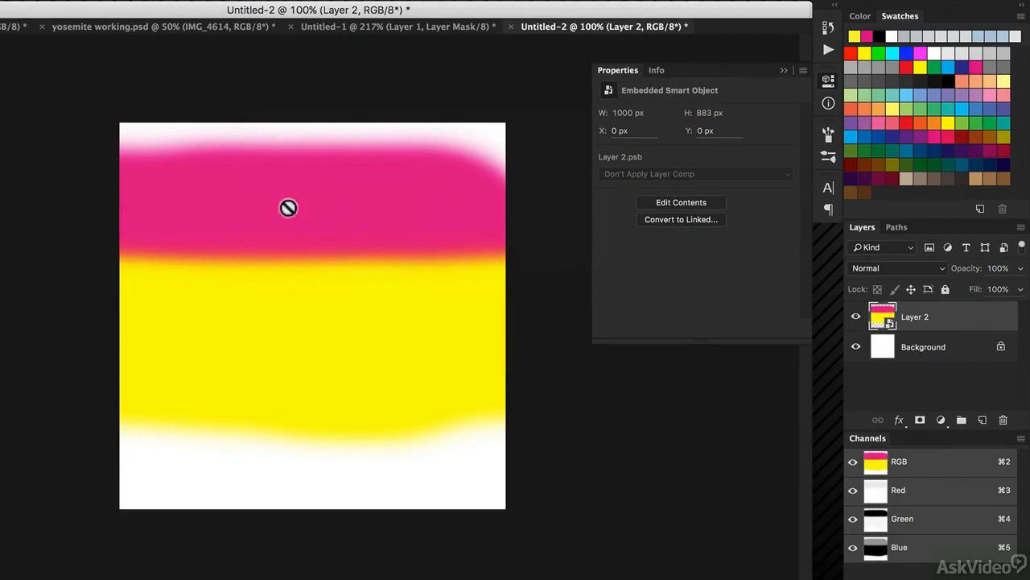
mouse_move(868, 386)
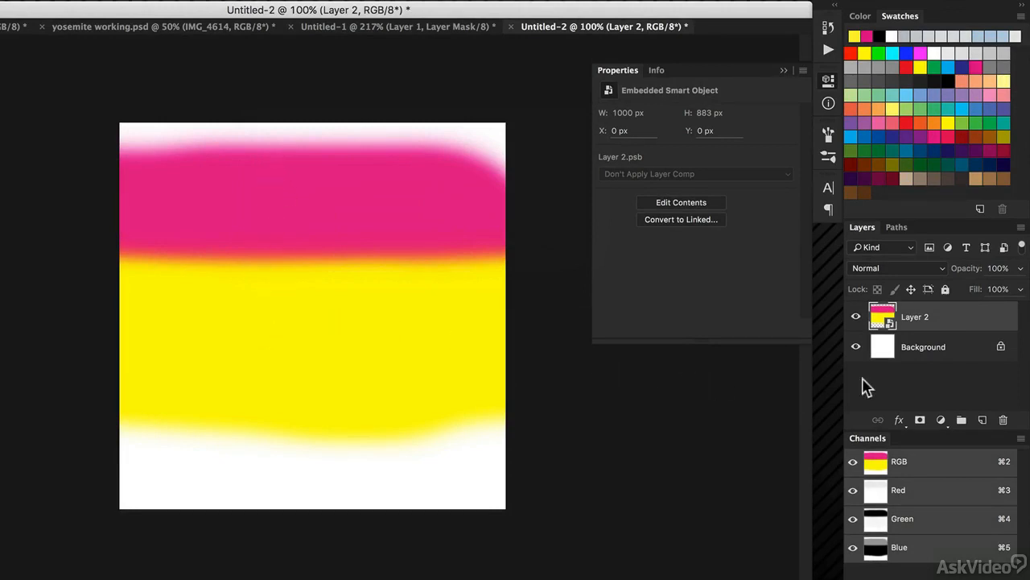
Open the smart object's contents as Layer 2.psb for editing
double_click(882, 316)
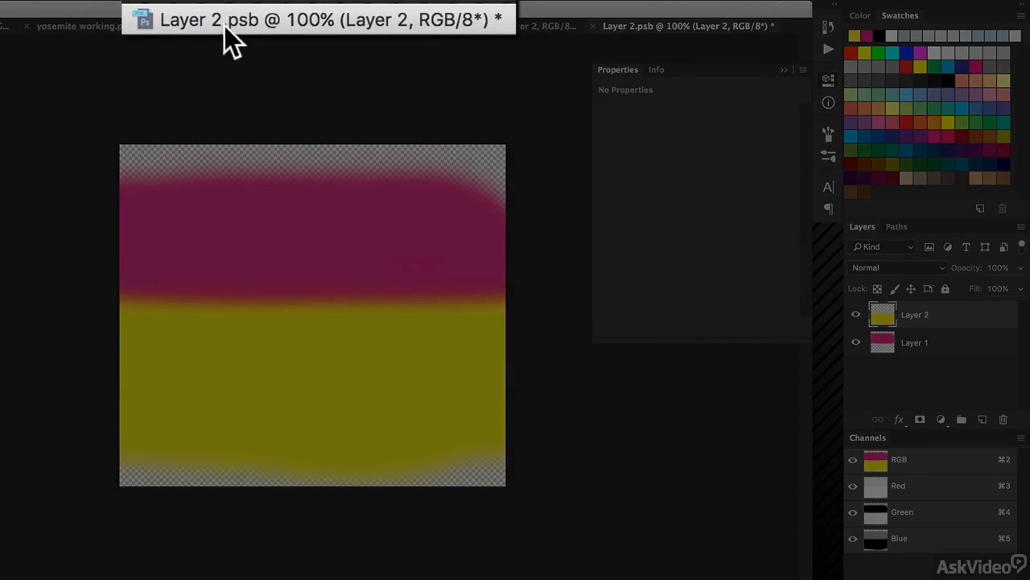
mouse_move(266, 40)
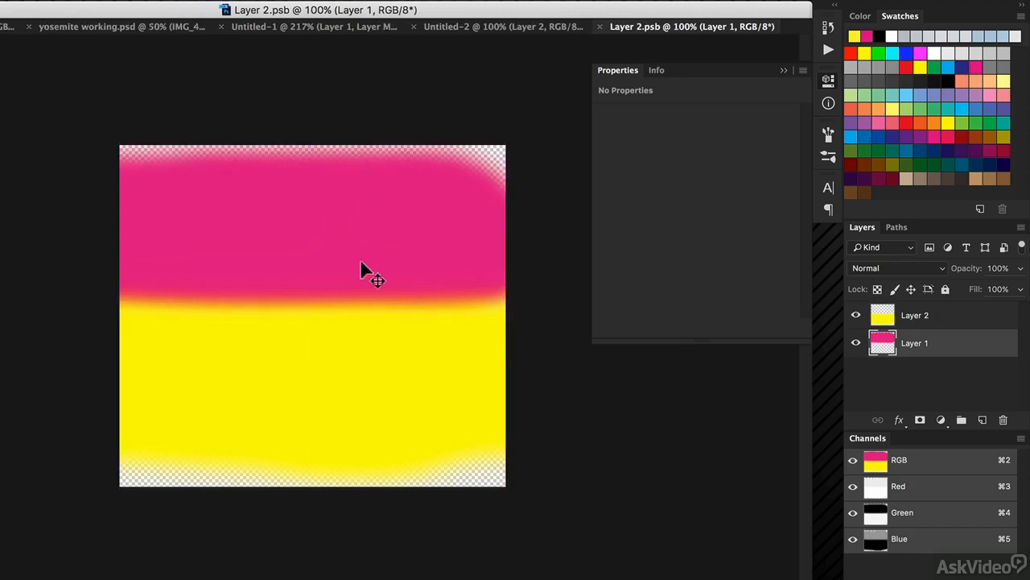
mouse_move(461, 192)
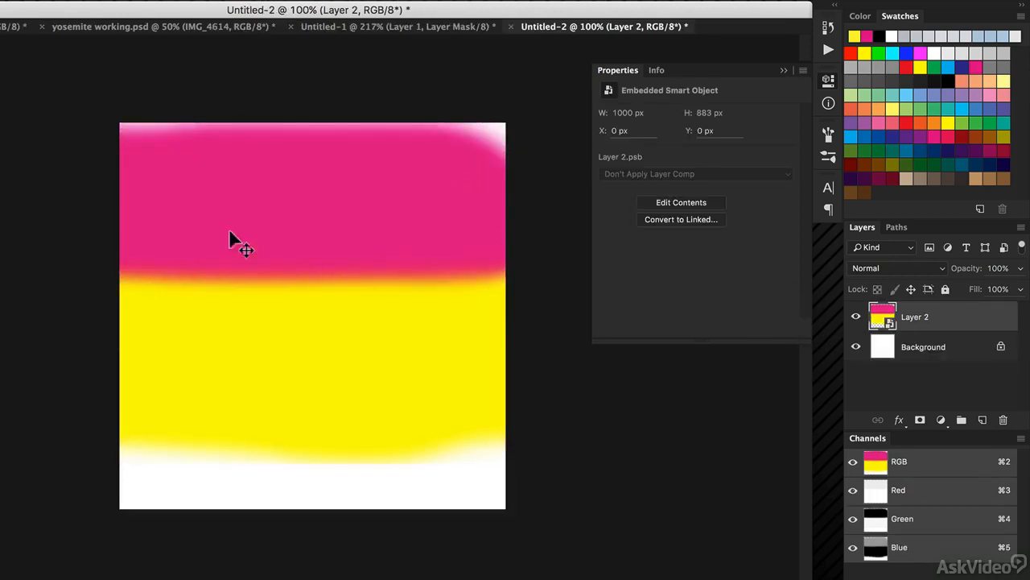
mouse_move(326, 177)
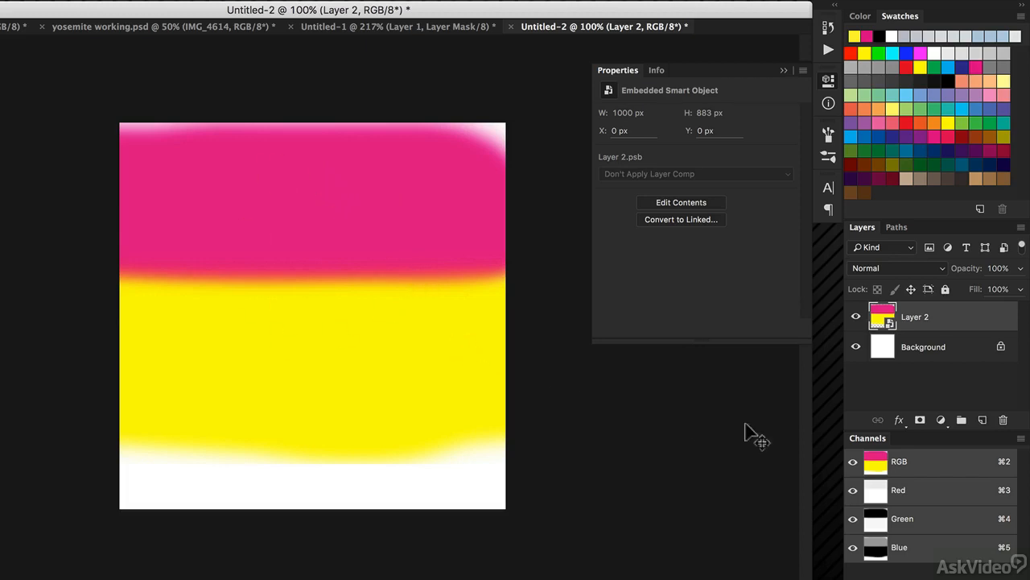
mouse_move(883, 314)
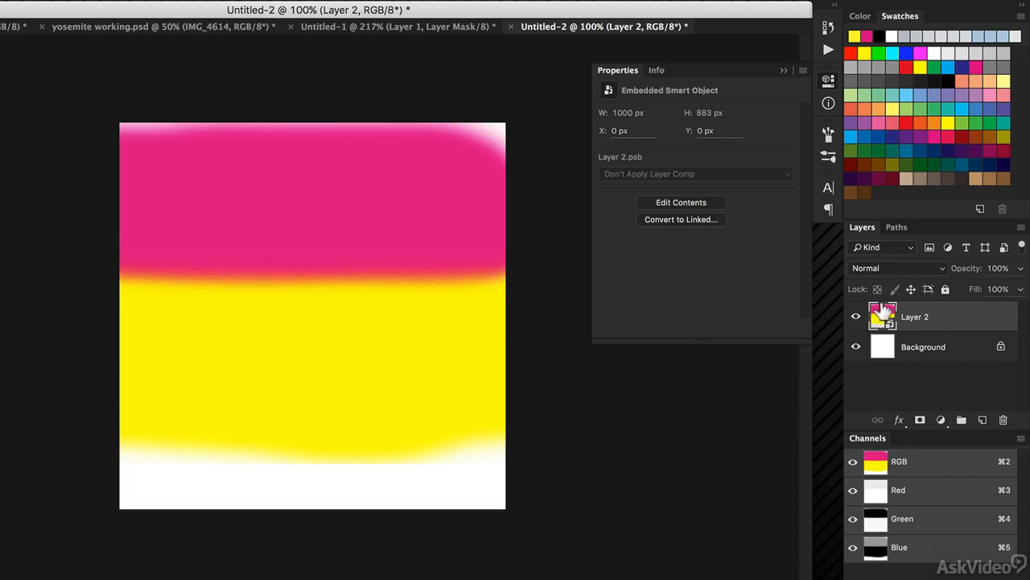
Apply Unsharp Mask to the Layer 2 smart object as an editable smart filter
left_click(174, 9)
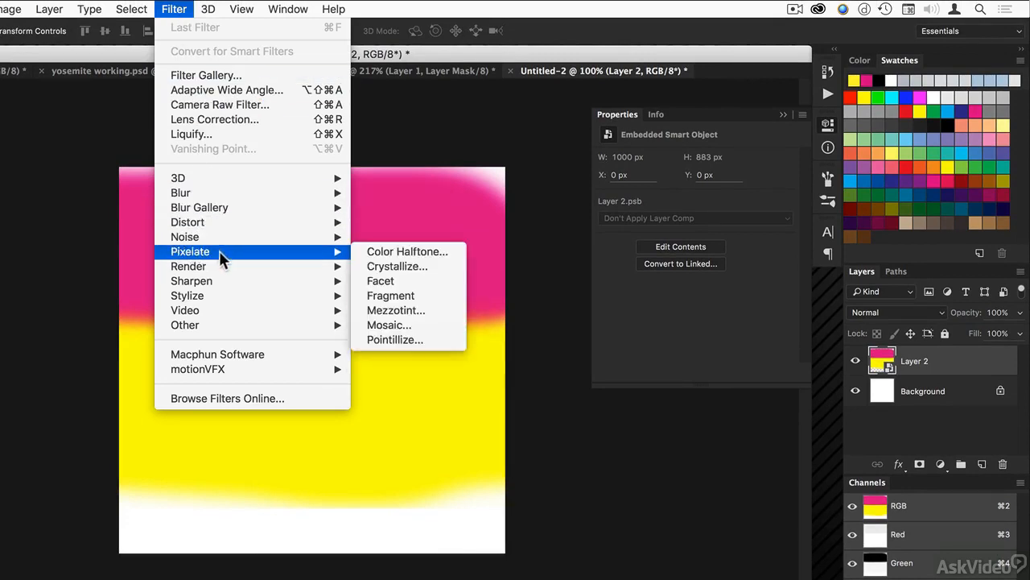
mouse_move(192, 281)
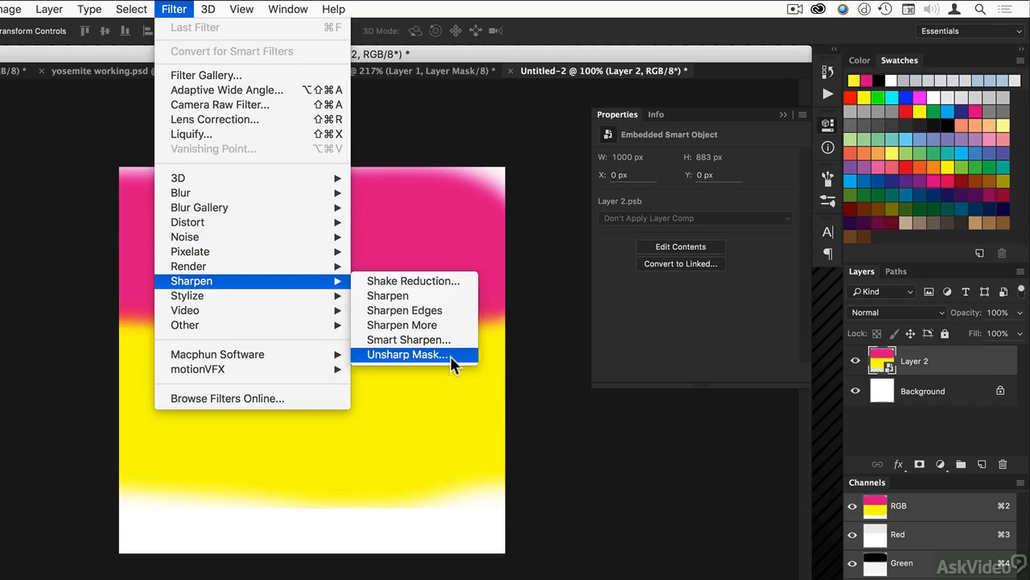
left_click(406, 355)
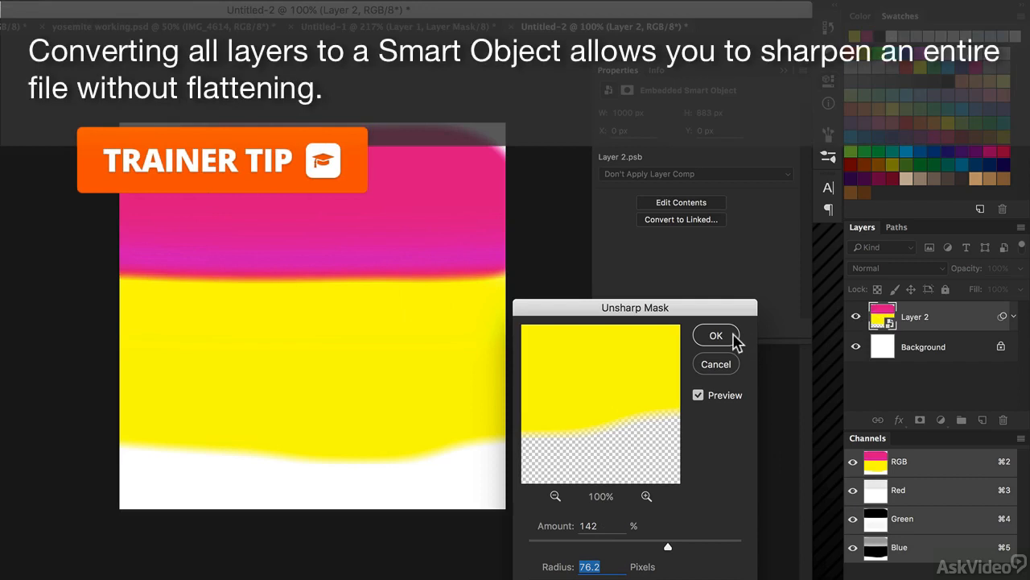
left_click(716, 335)
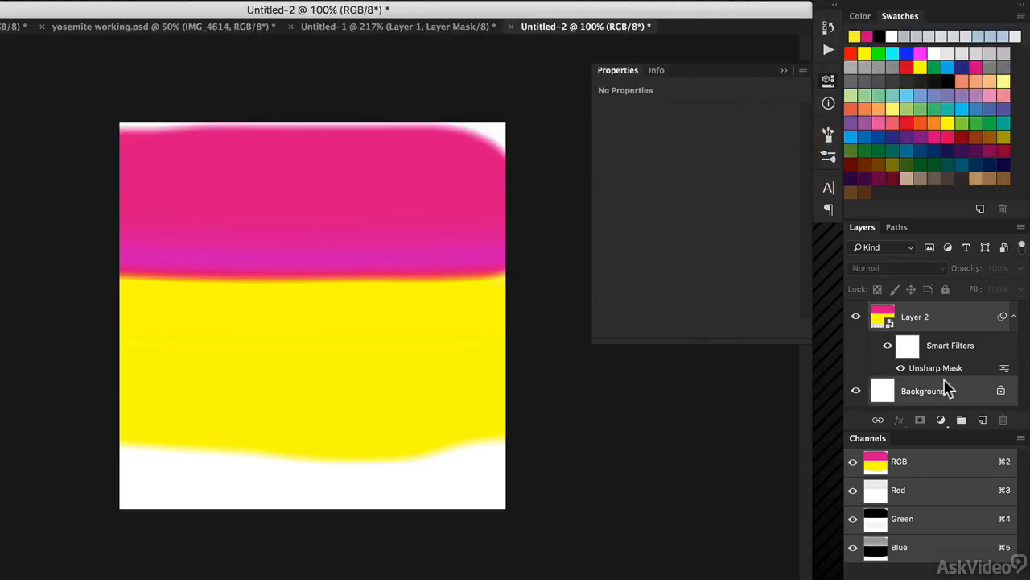
mouse_move(944, 382)
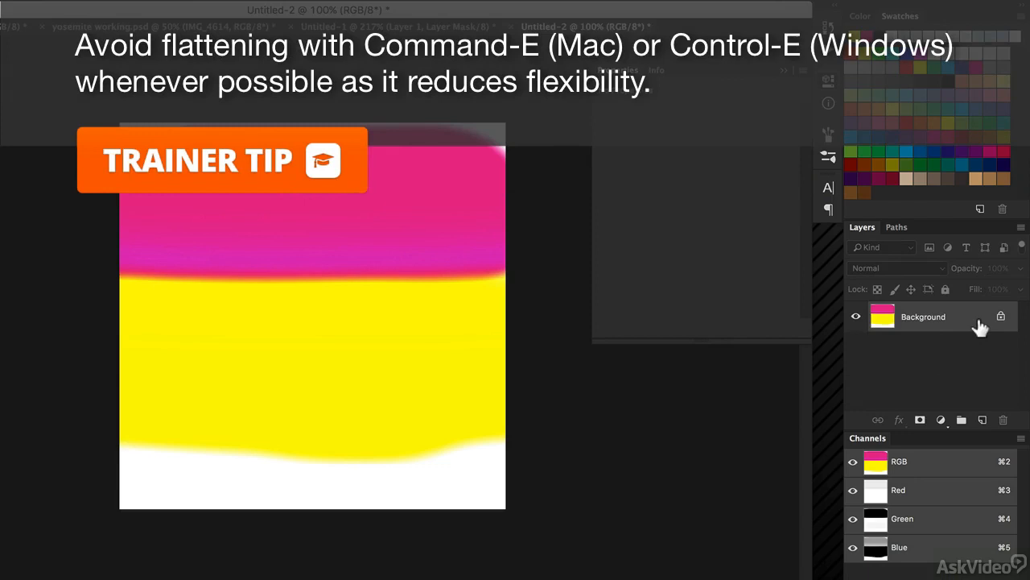
mouse_move(979, 322)
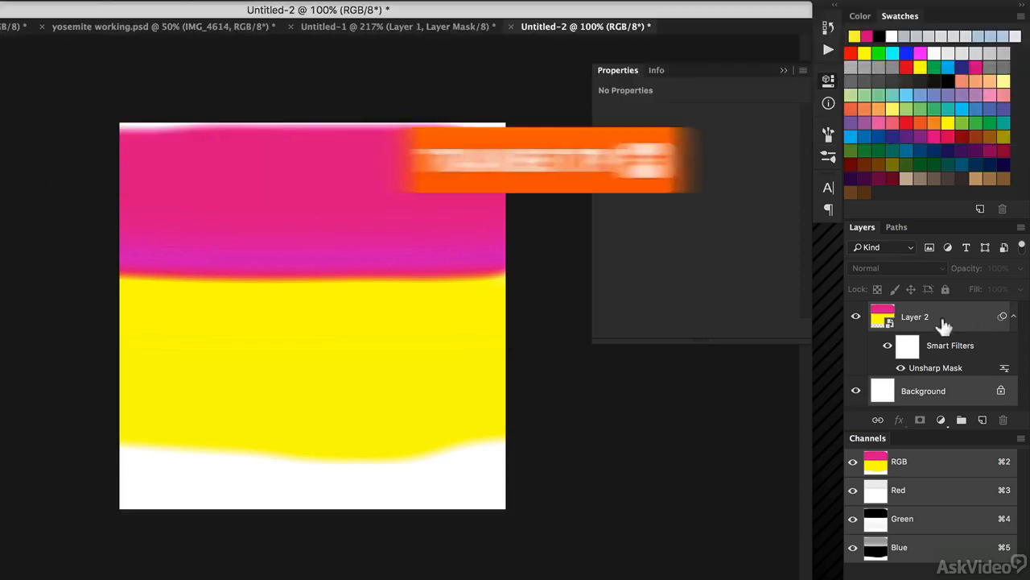
Add a new empty layer above Layer 2, then a new Layer 1 in the Yosemite file
left_click(982, 419)
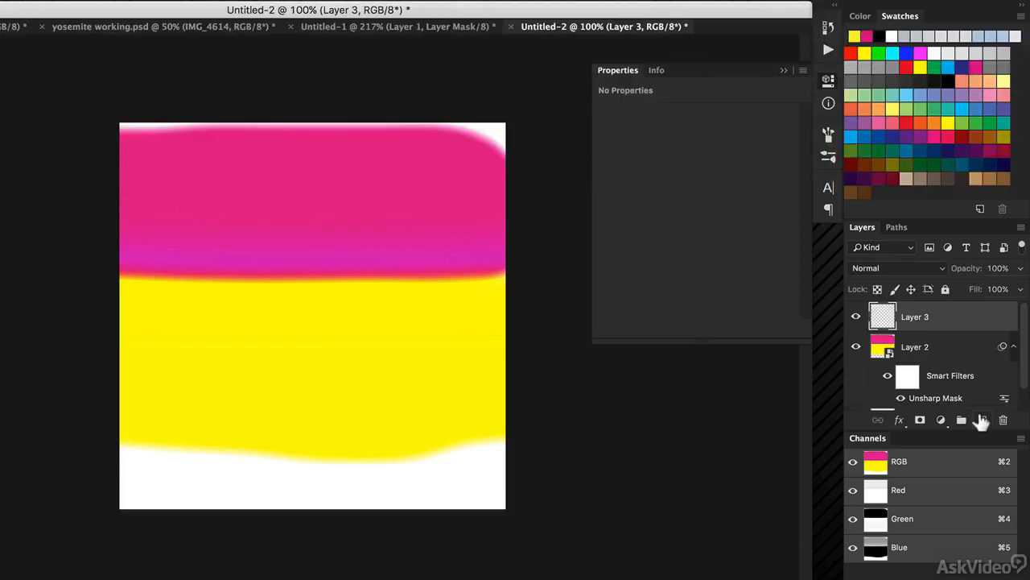
mouse_move(978, 419)
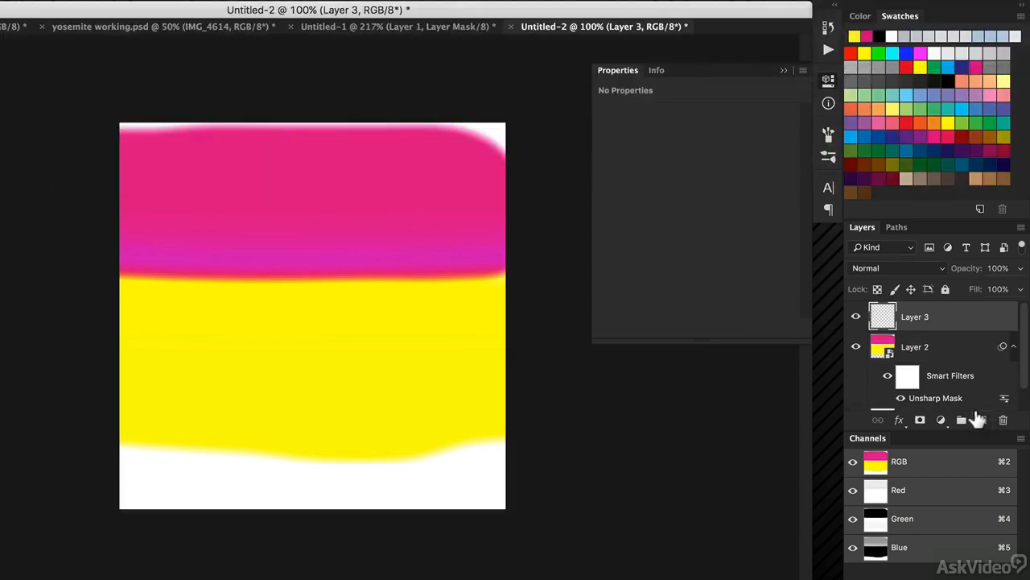
mouse_move(457, 33)
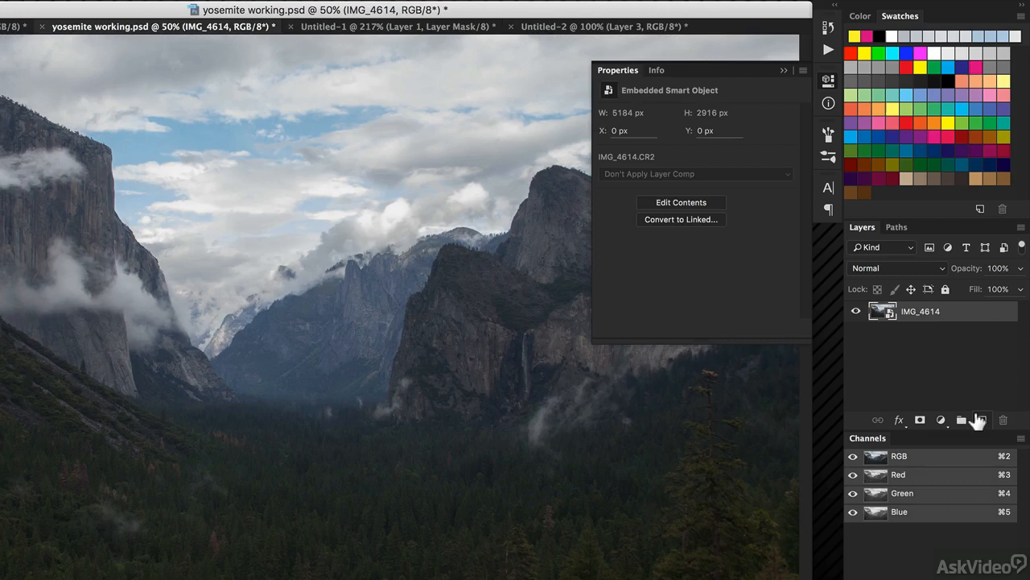
mouse_move(211, 276)
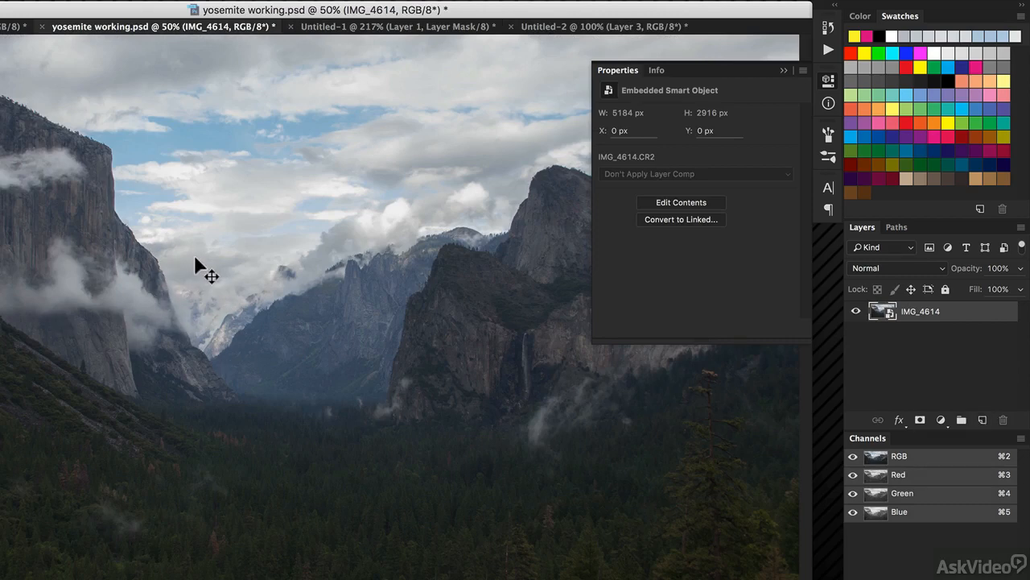
left_click(982, 419)
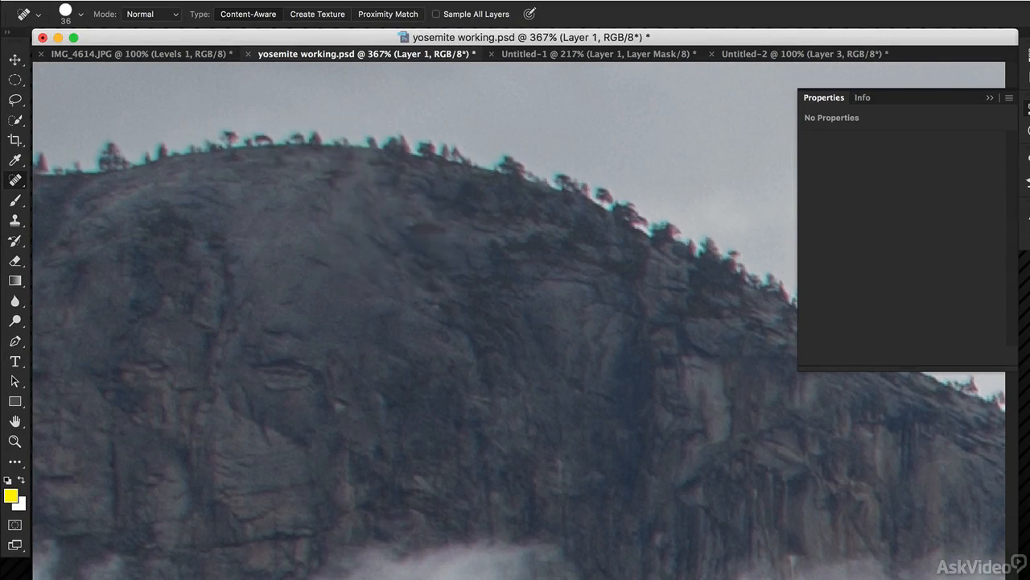
Spot-heal two rock-face blemishes onto Layer 1 with Sample All Layers enabled
left_click(435, 14)
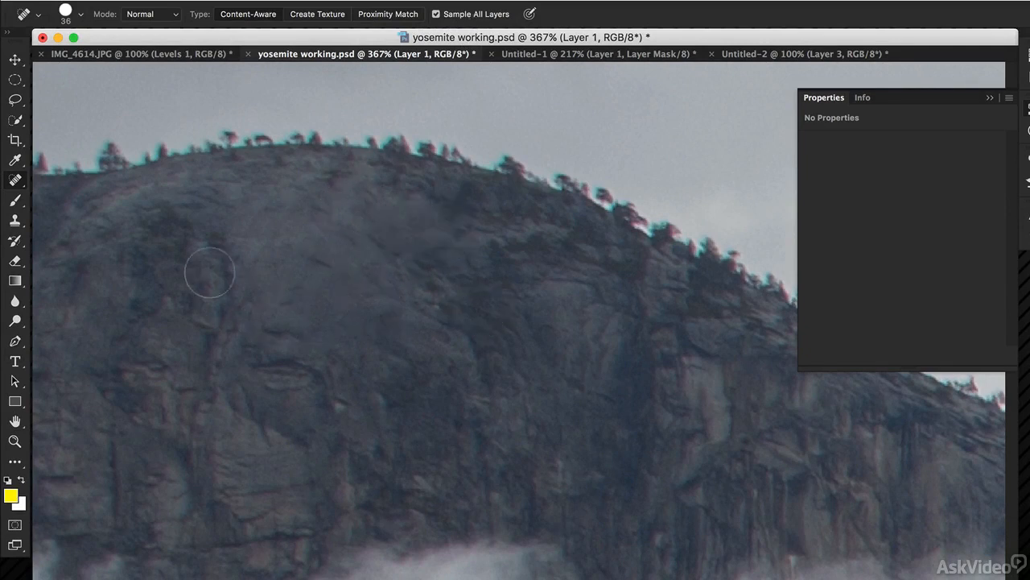
left_click_drag(210, 272, 231, 342)
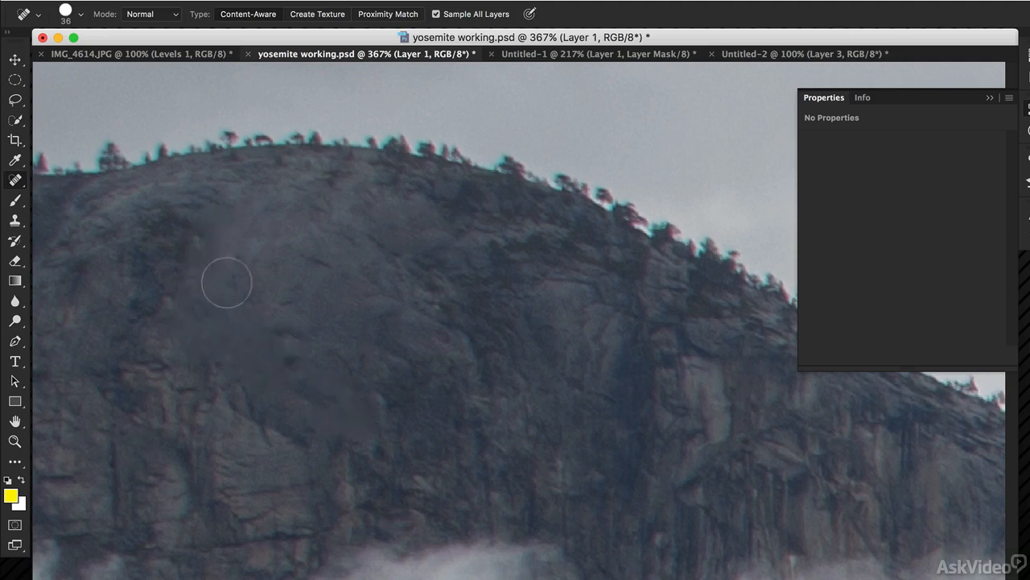
left_click_drag(227, 282, 166, 259)
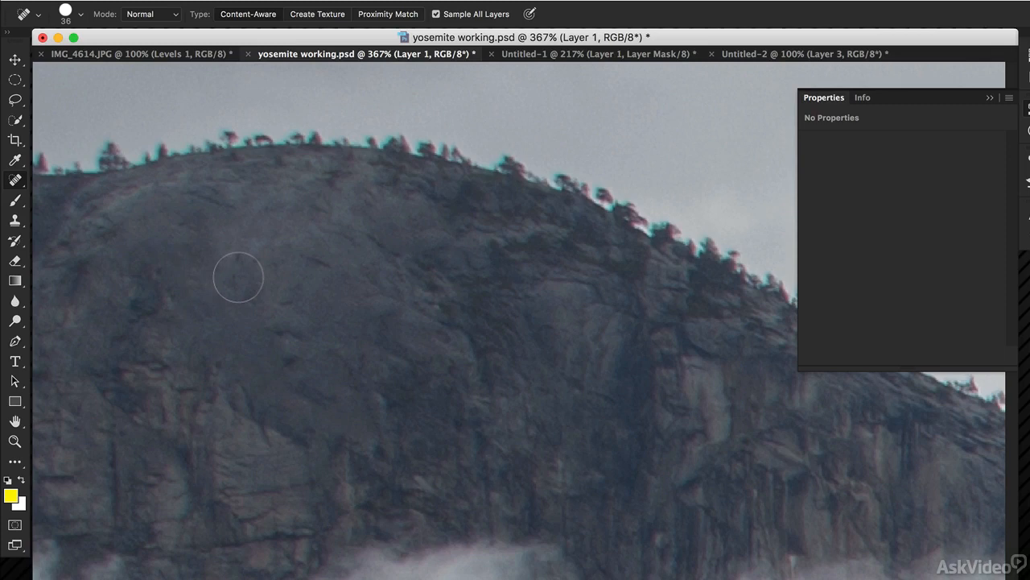
left_click(16, 179)
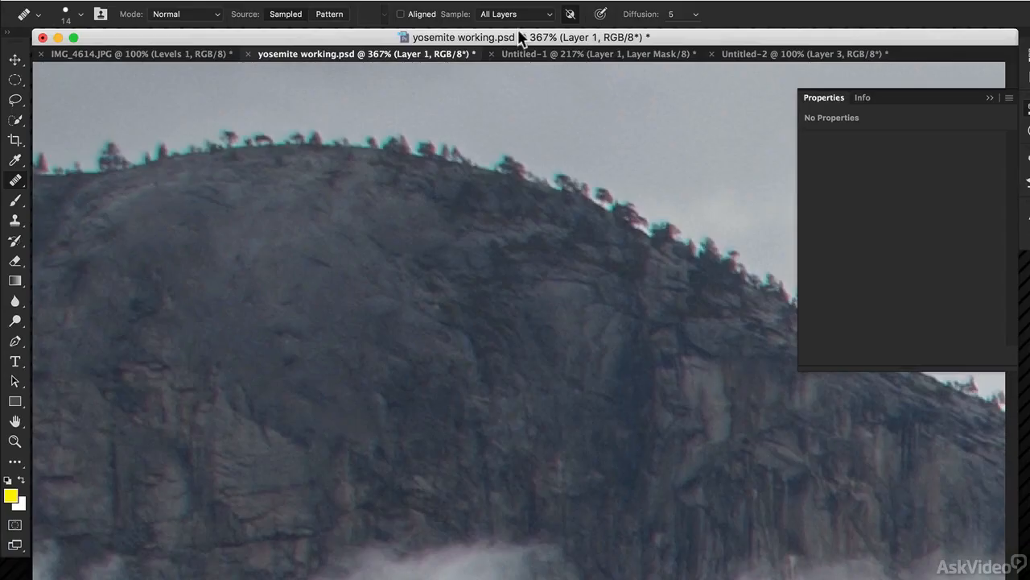
Set the Healing Brush Sample option to All Layers
left_click(514, 14)
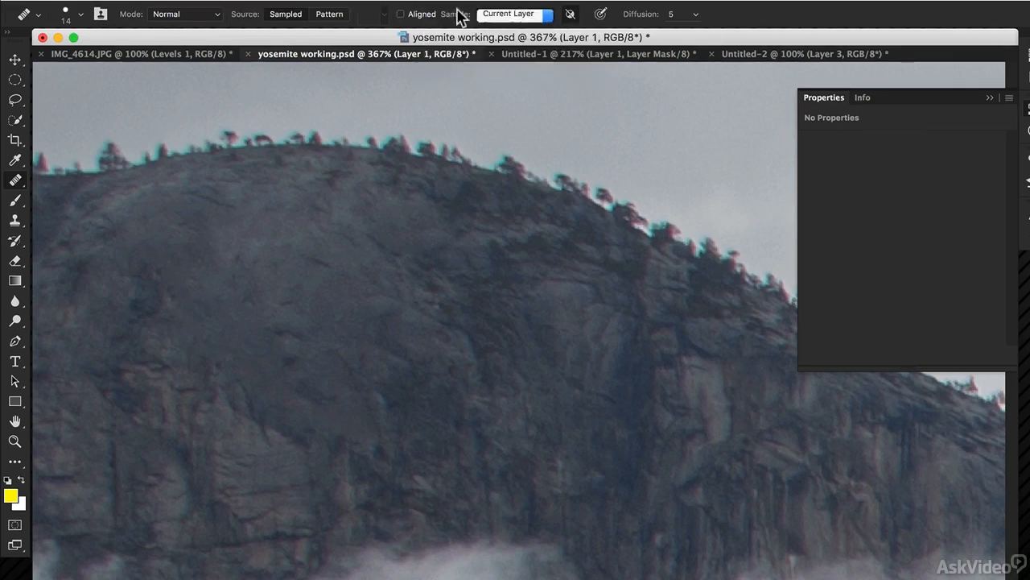
left_click(515, 14)
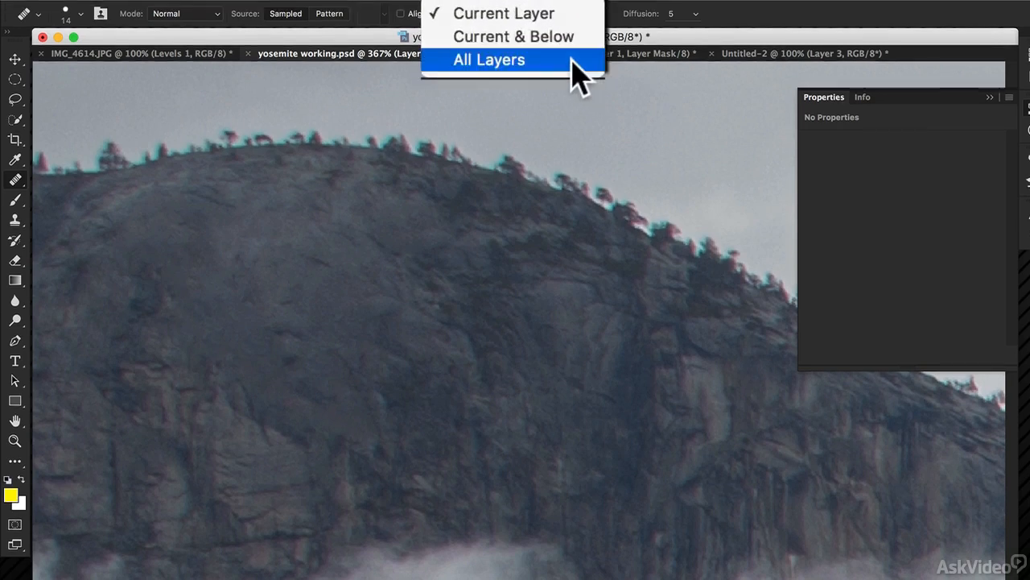
left_click(488, 59)
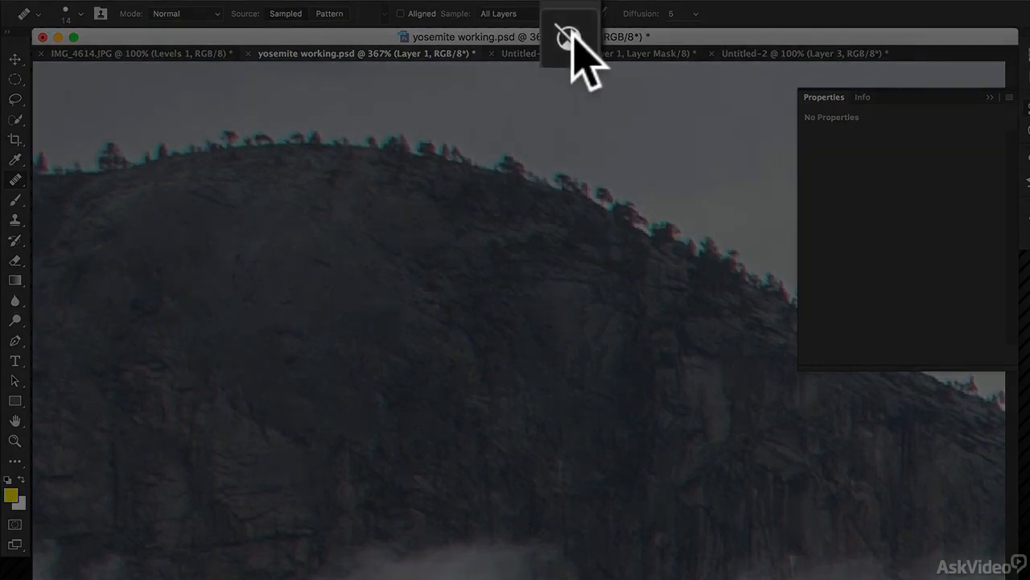
mouse_move(570, 38)
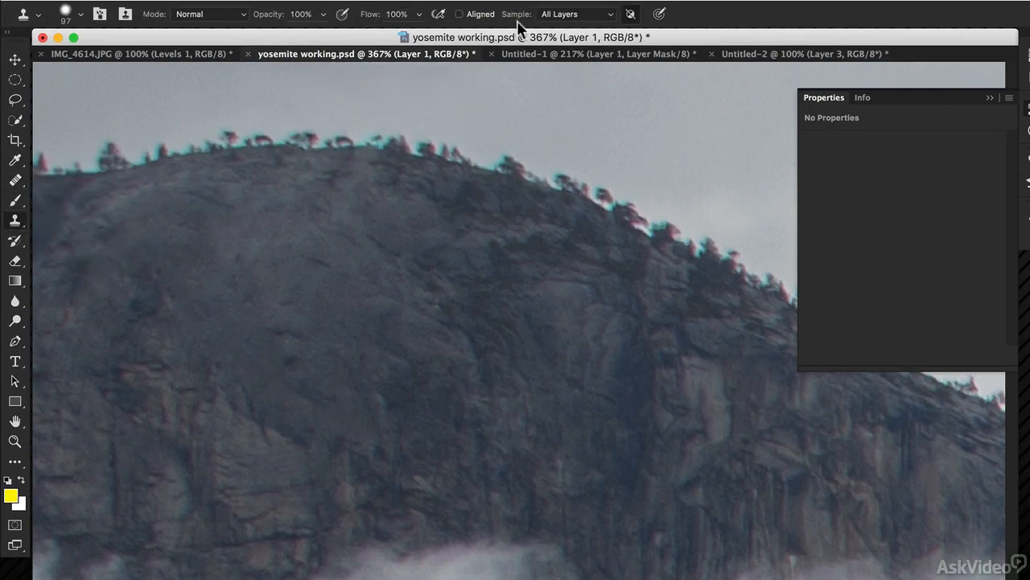
Set the Clone Stamp Sample option to All Layers
left_click(574, 13)
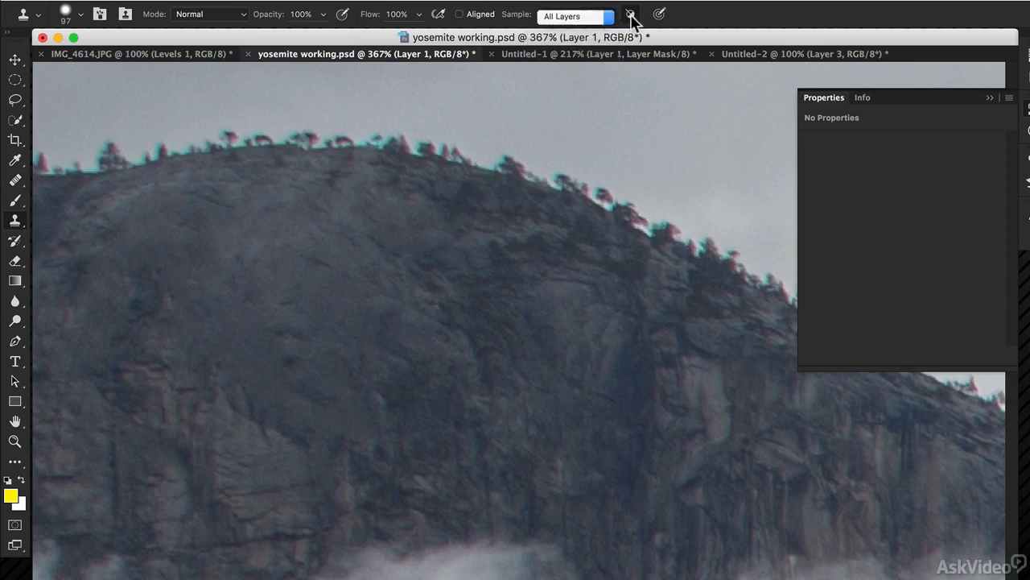
mouse_move(632, 14)
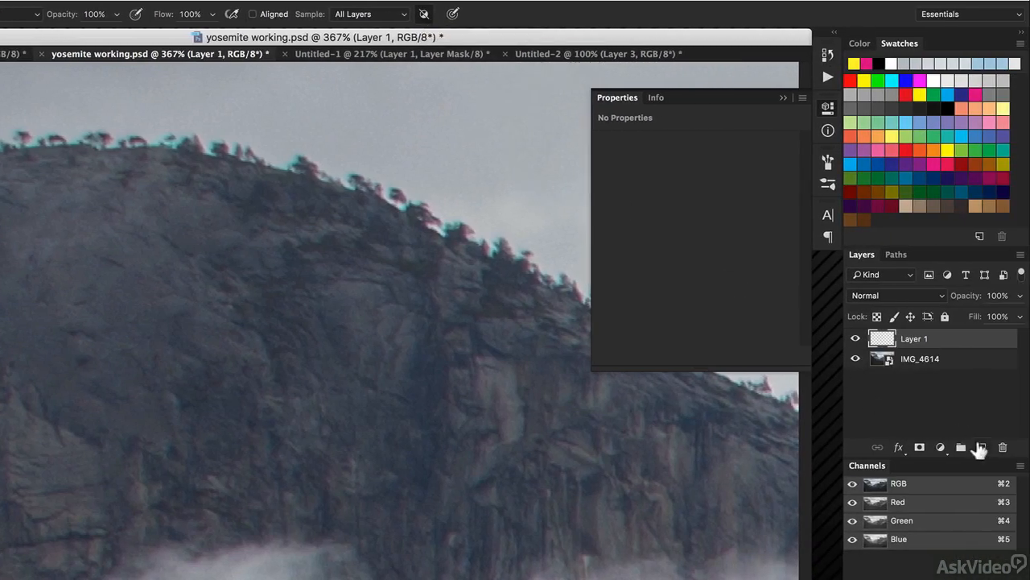
Create hidden empty Layers 2 and 3, and drop Layer 1's opacity to 47%
left_click(980, 447)
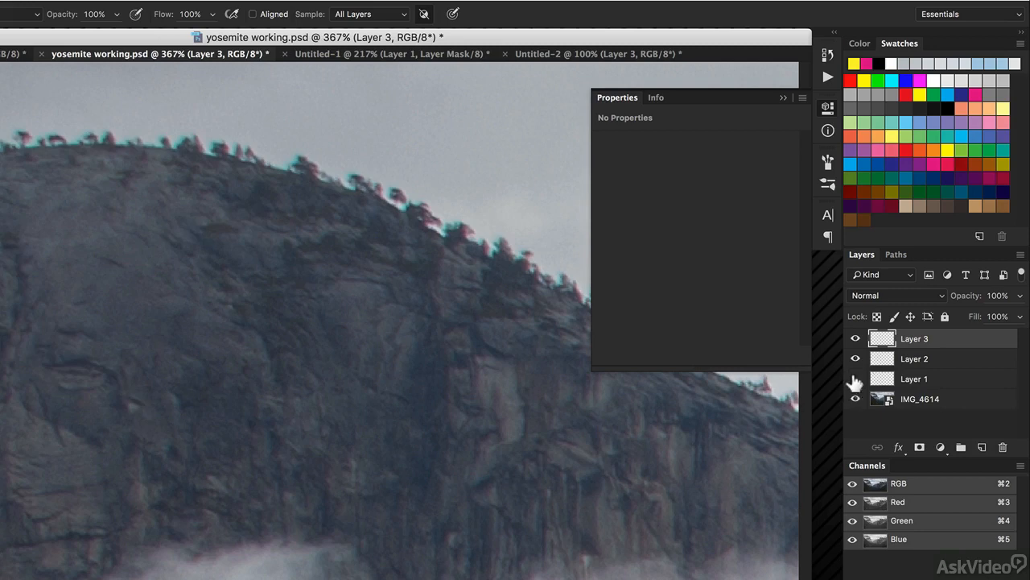
left_click(855, 337)
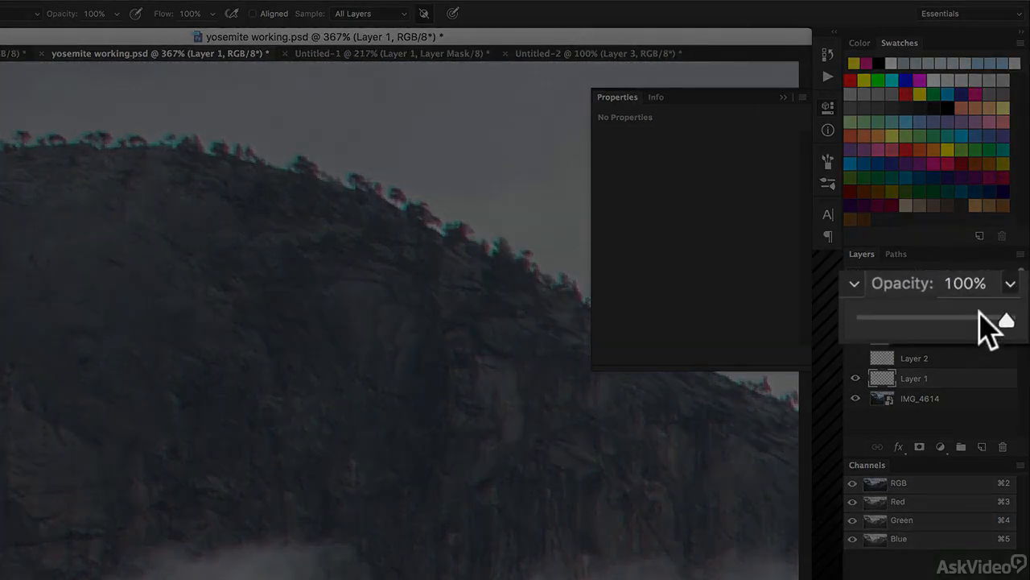
left_click_drag(1005, 321, 926, 320)
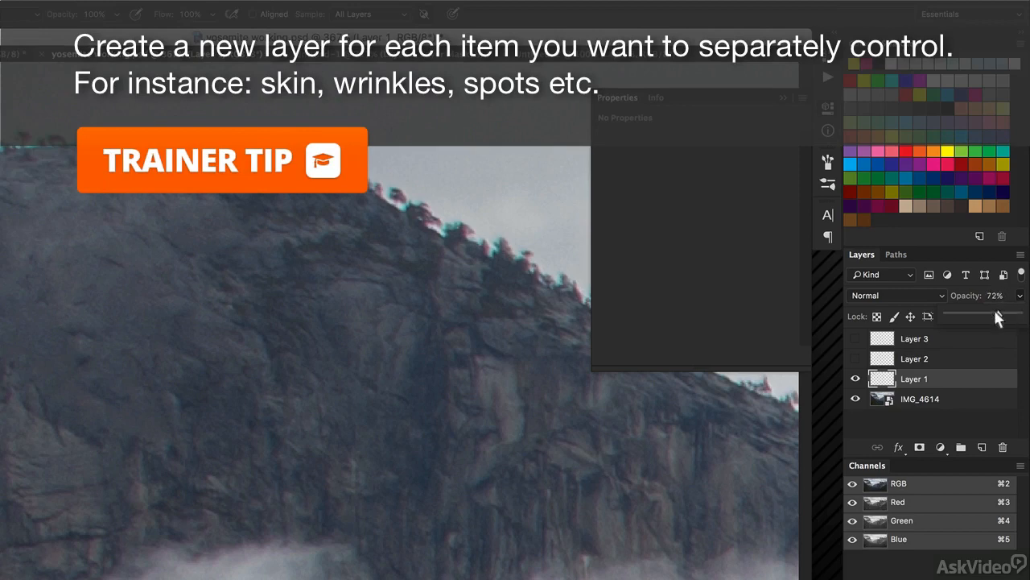
left_click_drag(998, 316, 962, 300)
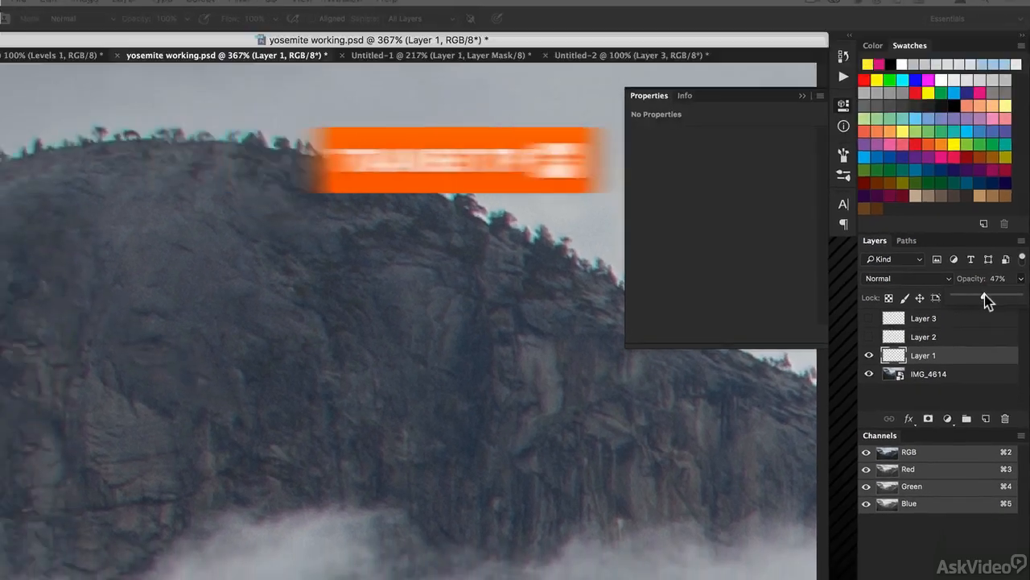